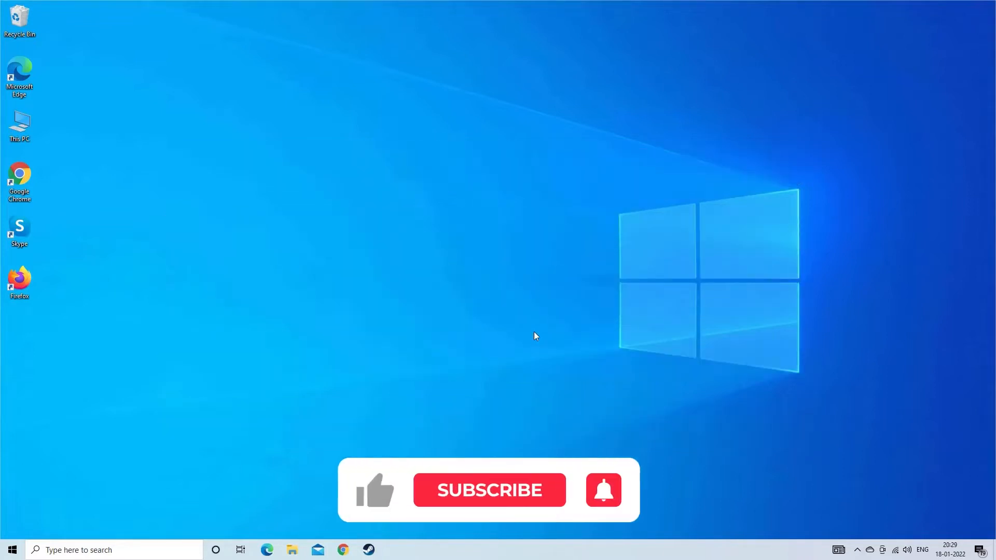
# Find 'add or remove programs' from Start search and go to Apps & features
pyautogui.click(489, 489)
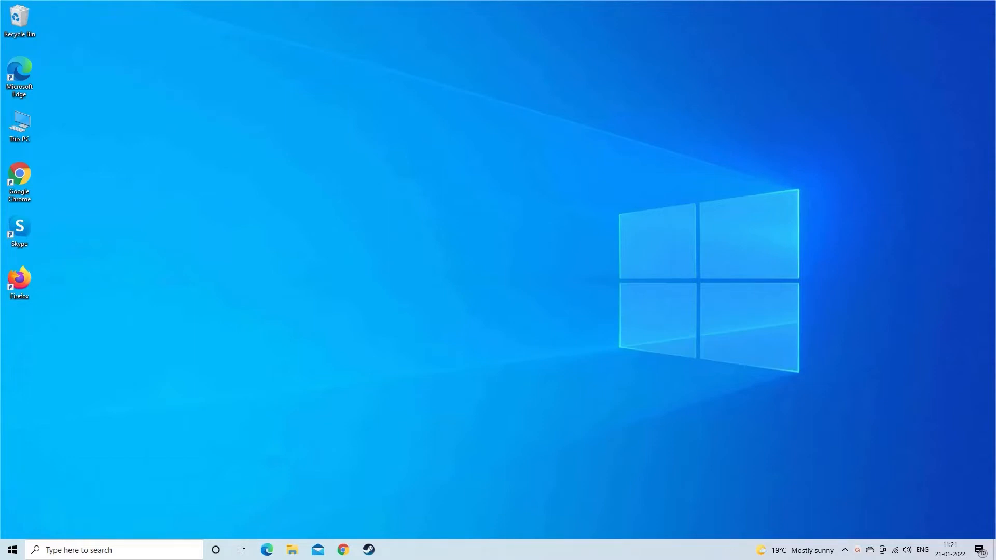
pyautogui.click(113, 549)
pyautogui.write('add')
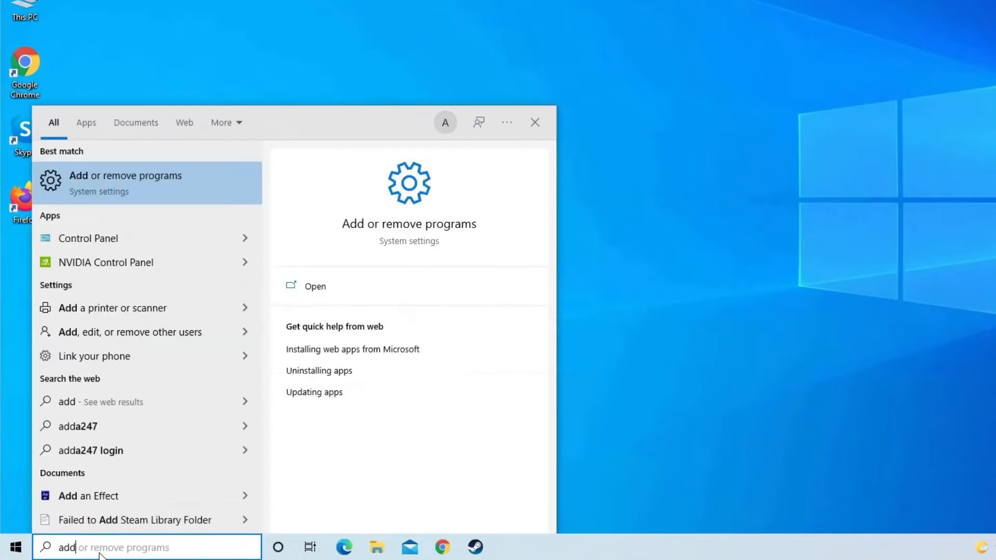
pyautogui.click(125, 183)
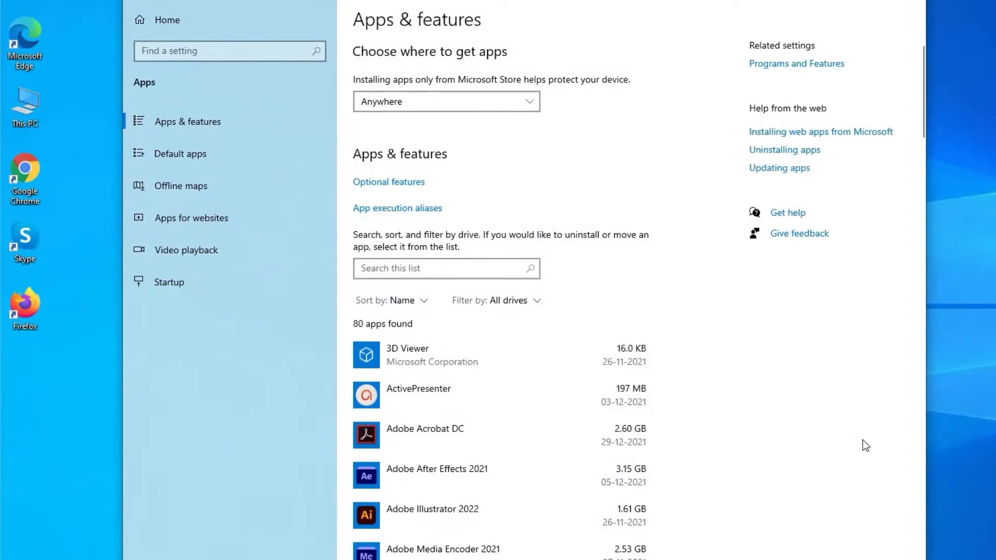
# Uninstall AMD Ryzen Master, then download its installer again from AMD's Ryzen Master page
pyautogui.scroll(-3)
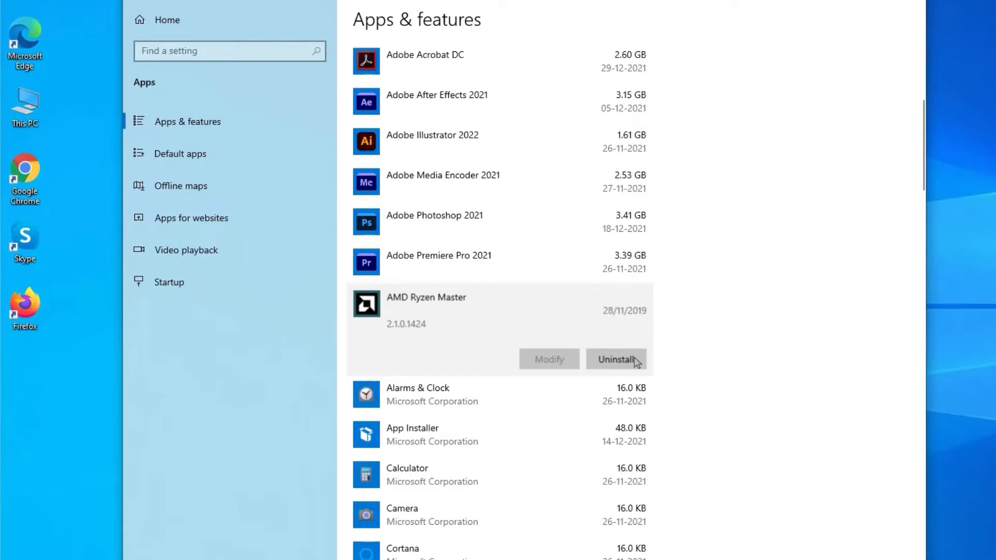
pyautogui.scroll(-3)
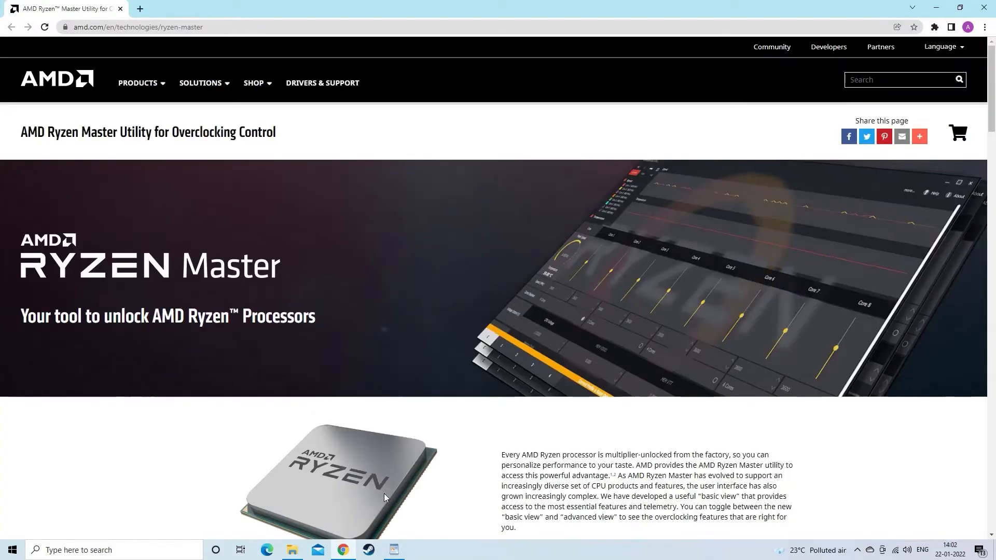
pyautogui.scroll(-3)
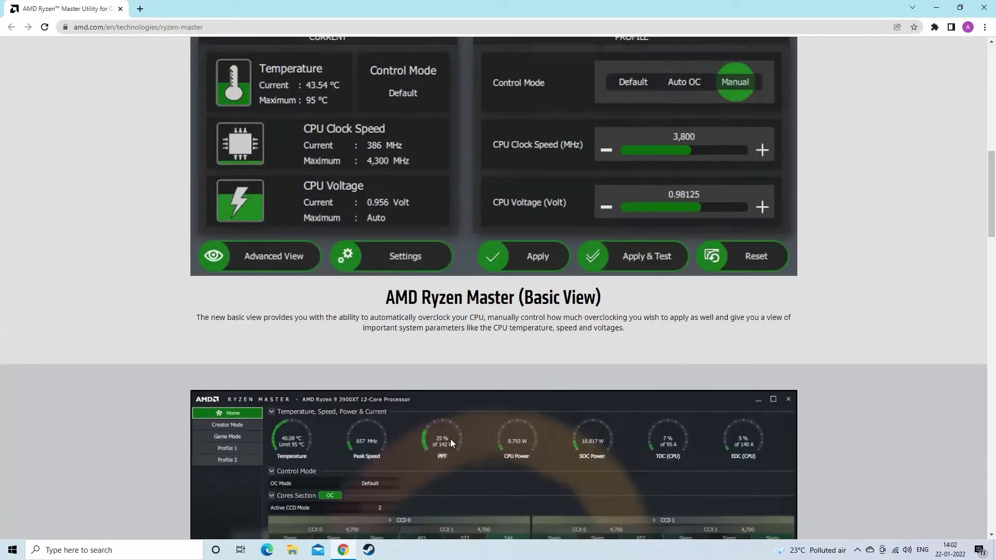
pyautogui.scroll(-3)
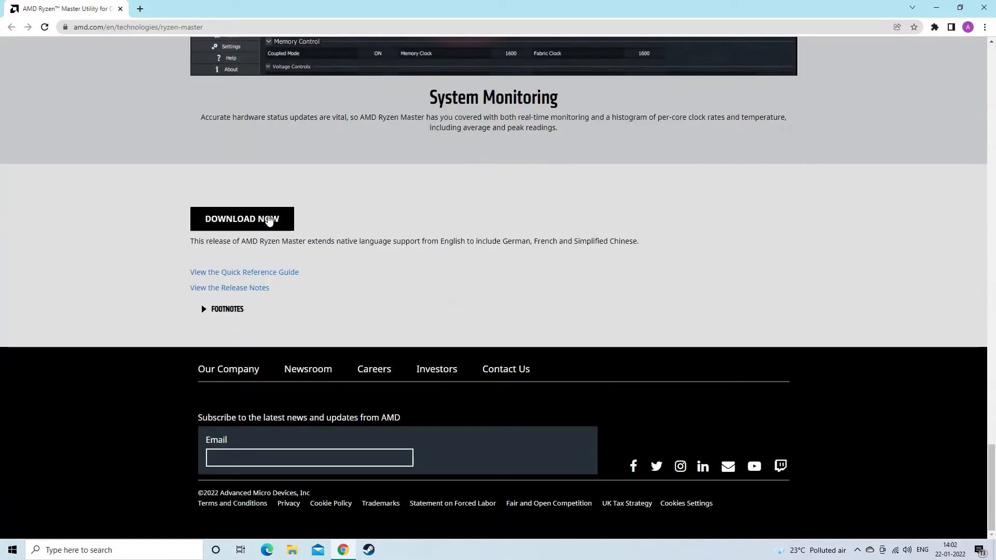
pyautogui.click(242, 218)
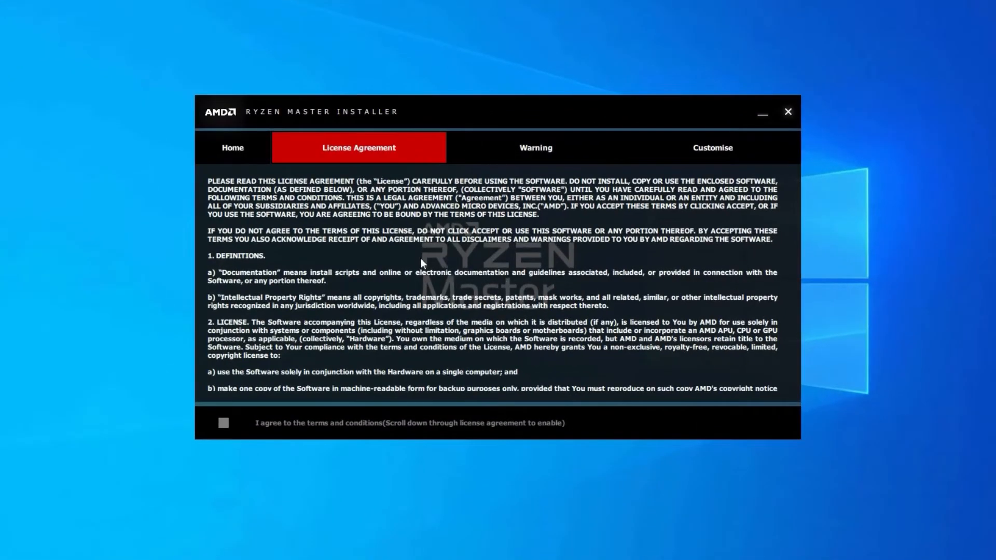
# Agree to the license terms and install AMD Ryzen Master
pyautogui.scroll(-3)
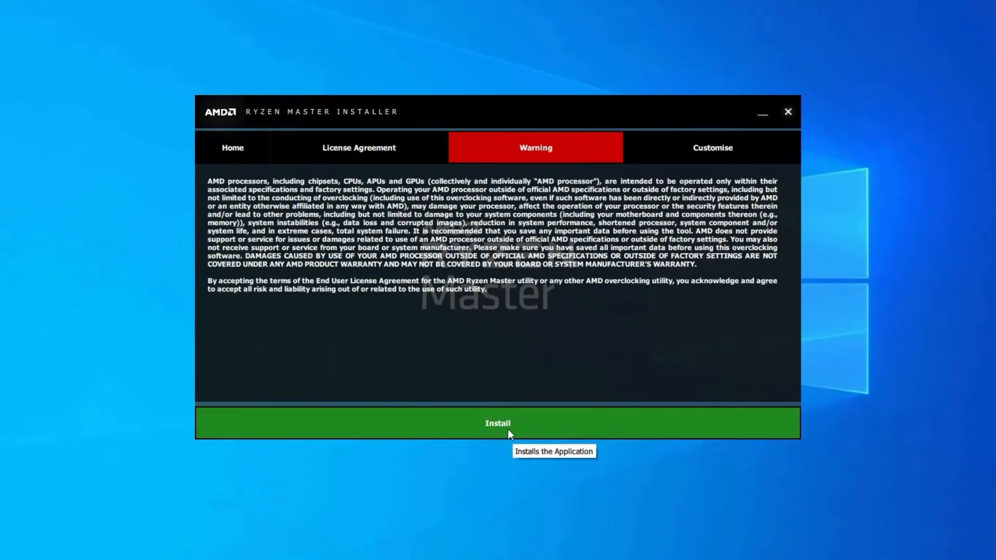
pyautogui.click(497, 423)
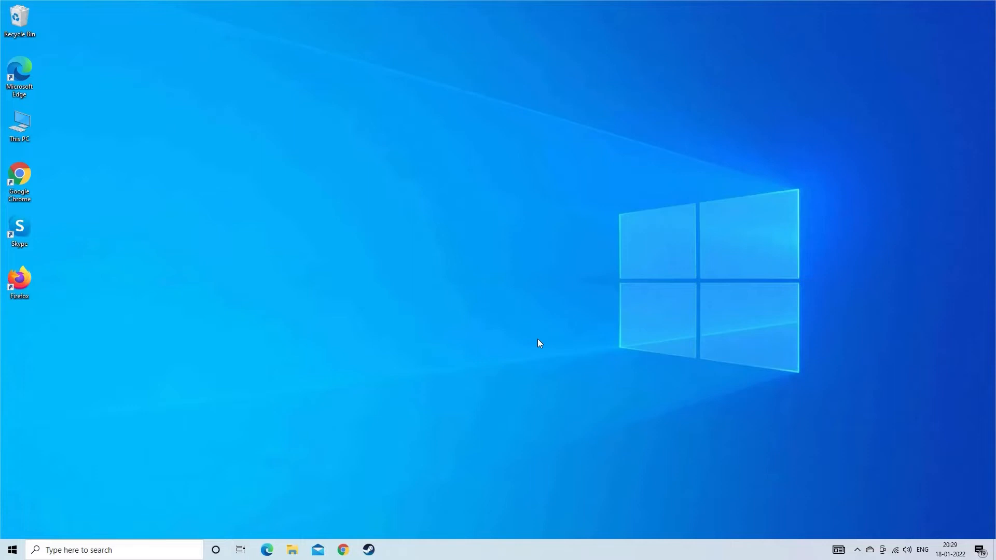
pyautogui.moveTo(443, 265)
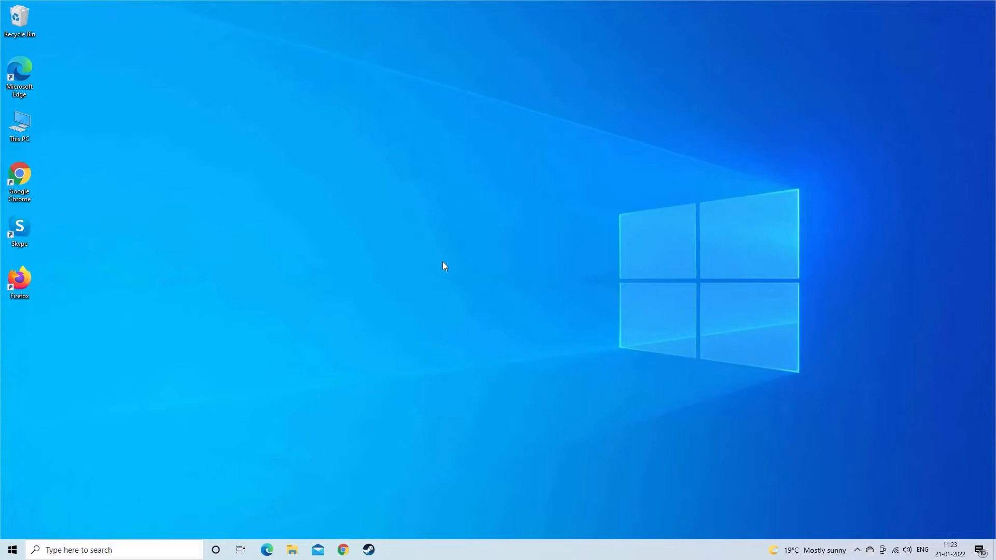
# Launch Registry Editor via the Run dialog with regedit
pyautogui.press('win+r')
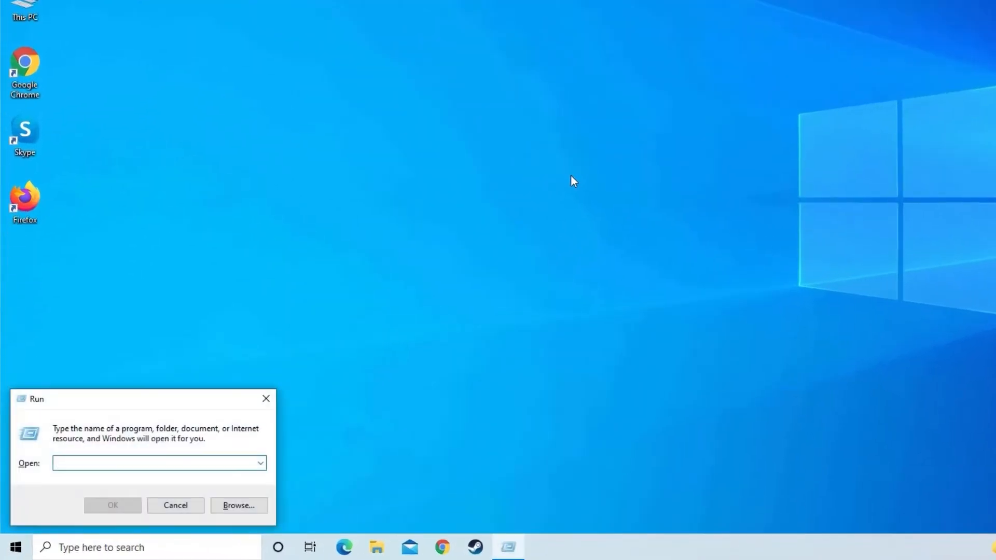
pyautogui.write('r')
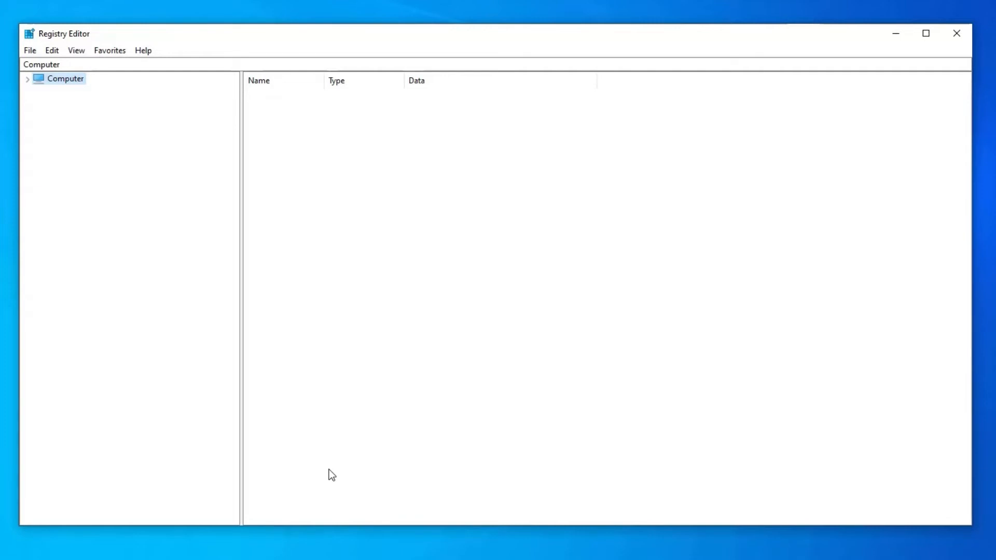
# Browse under HKEY_LOCAL_MACHINE to the AMDRyzenMasterDriverV13 key
pyautogui.click(27, 78)
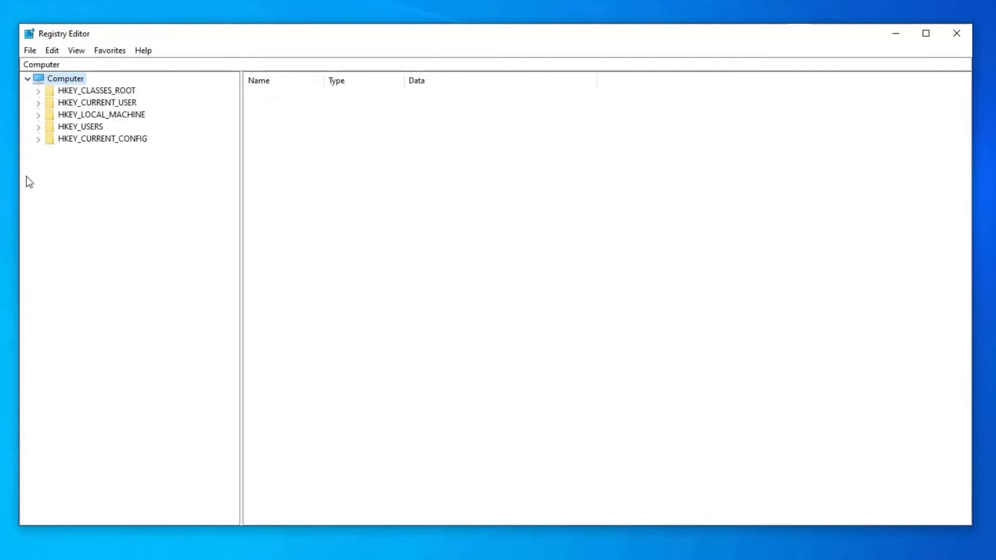
pyautogui.moveTo(35, 214)
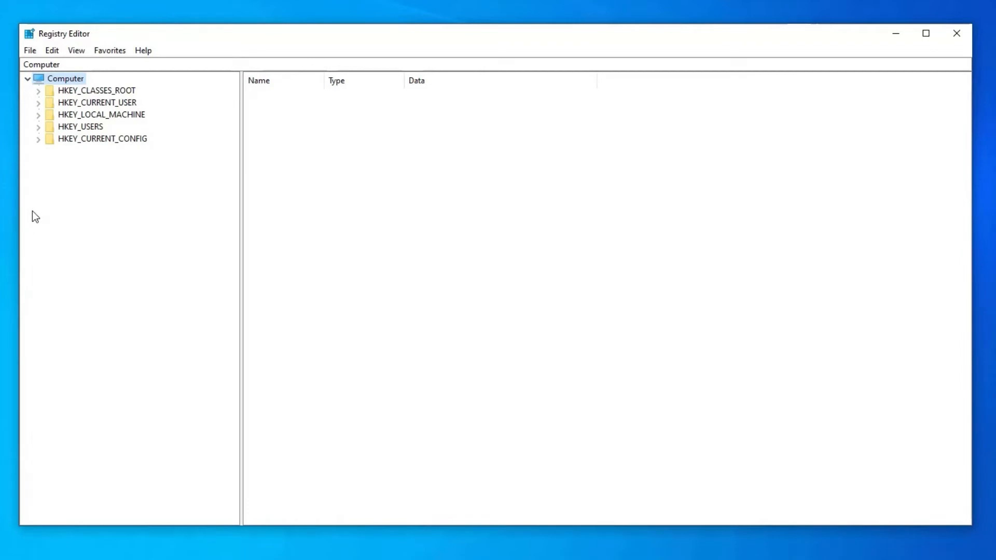
pyautogui.click(101, 114)
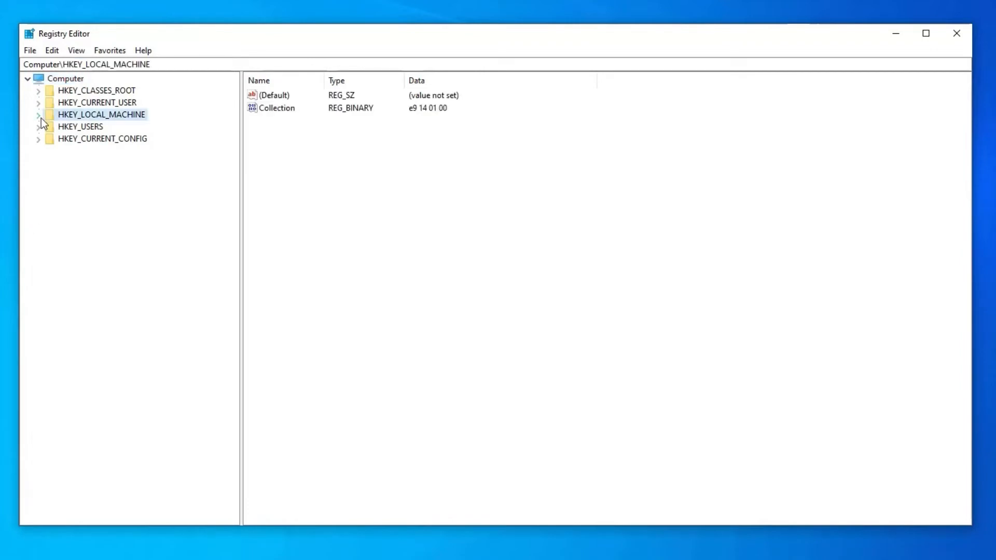
pyautogui.click(38, 114)
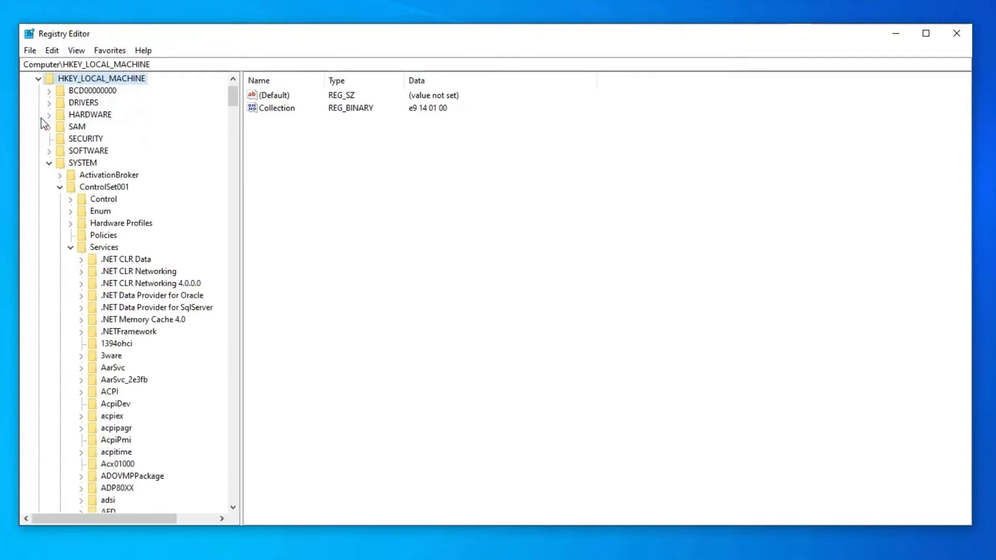
pyautogui.click(160, 359)
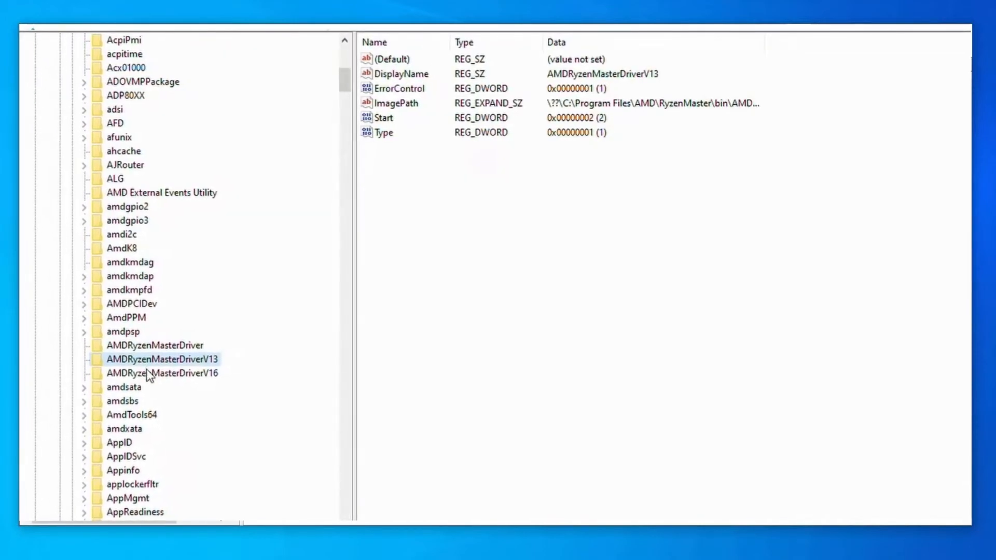
# Permanently delete the AMDRyzenMasterDriverV13 key, then search Start for 'rege' to reopen Registry Editor
pyautogui.rightClick(160, 358)
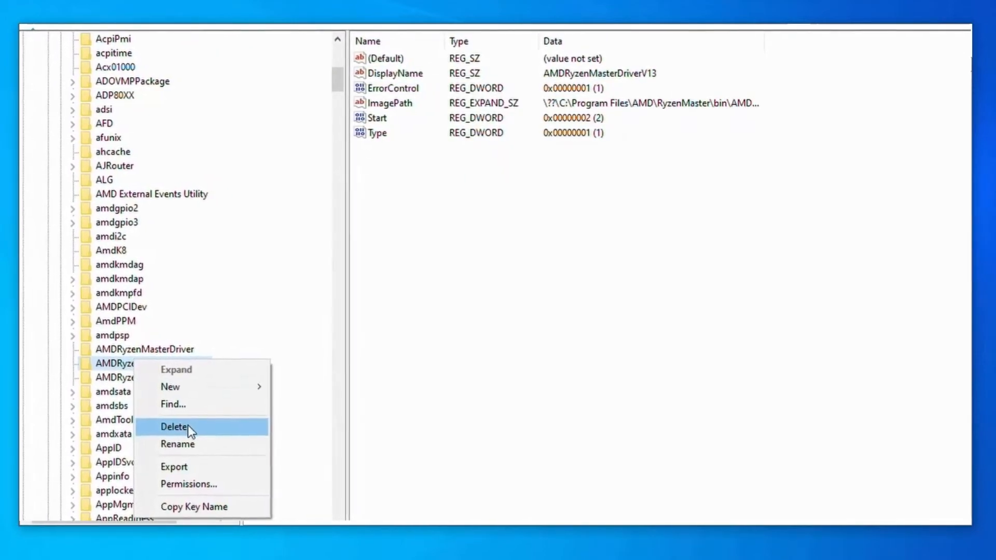
pyautogui.click(174, 426)
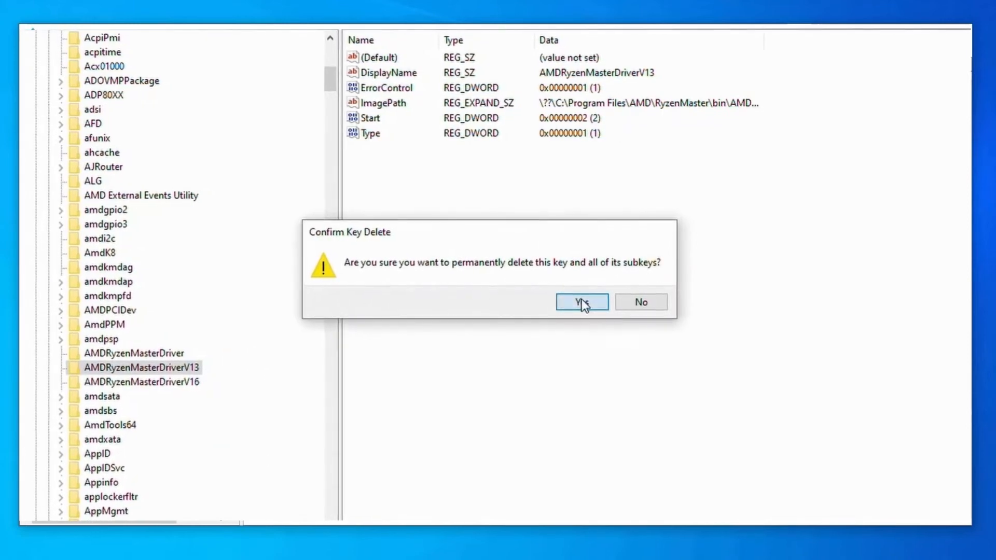
pyautogui.click(581, 302)
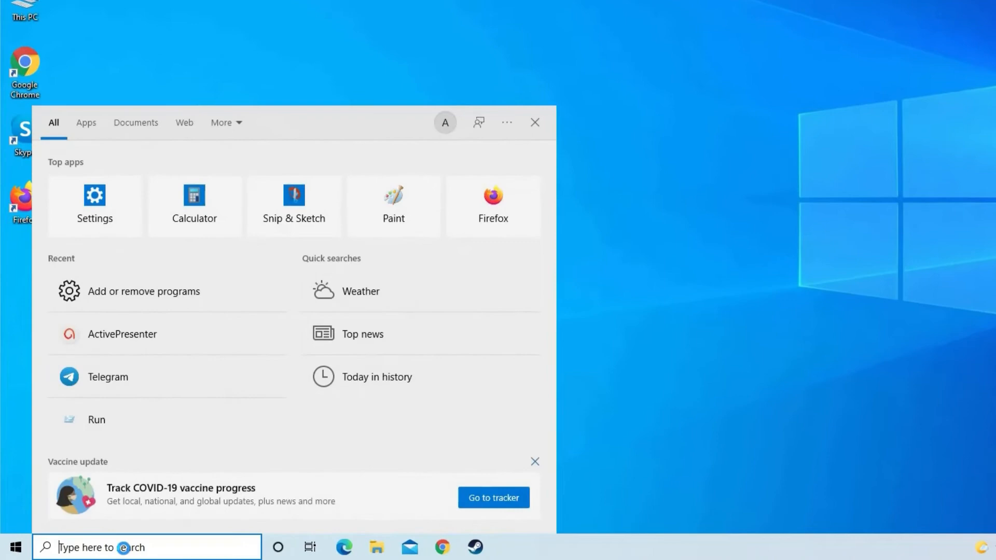
pyautogui.write('rege')
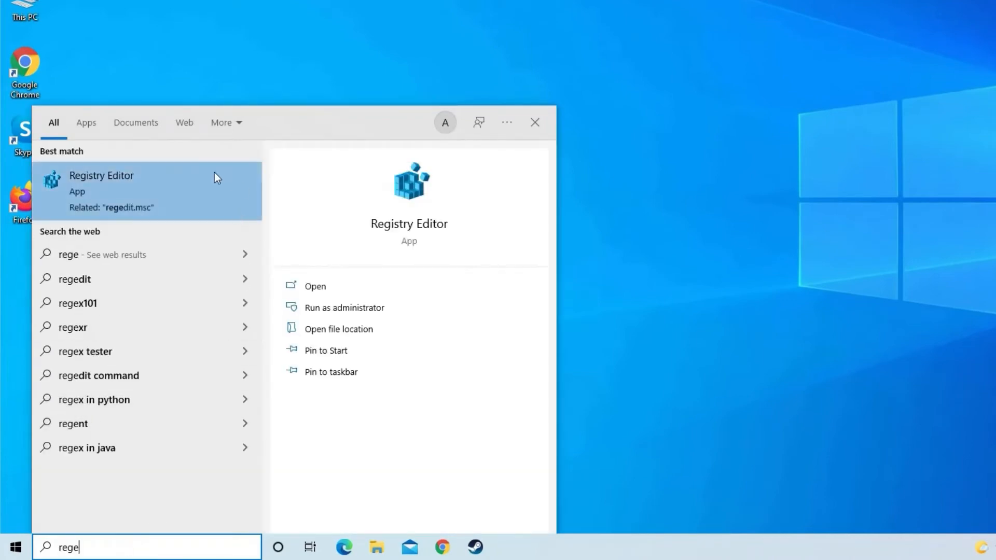
pyautogui.moveTo(179, 184)
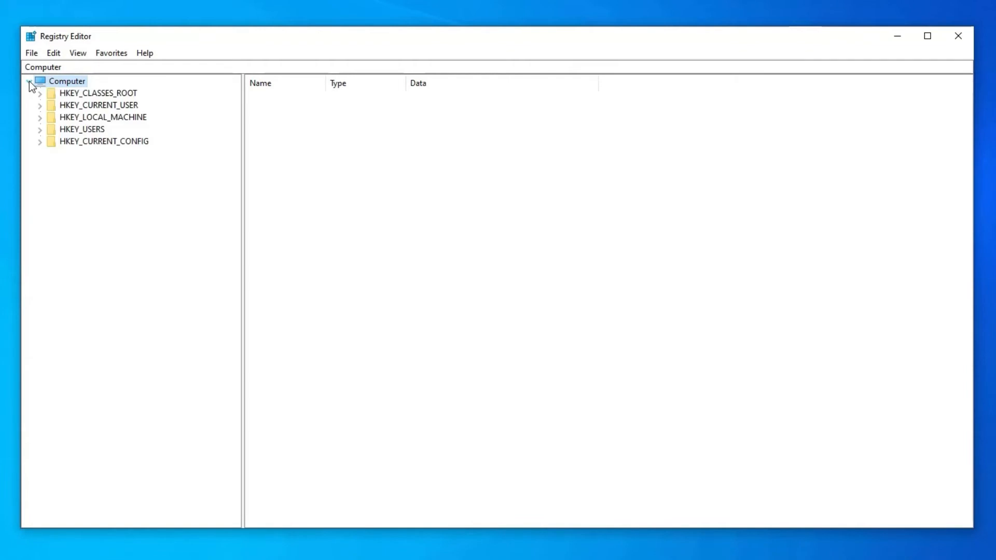
# Go to HKLM\SYSTEM\ControlSet001\Services\AMDRyzenMasterDriver and edit its ImagePath value
pyautogui.click(39, 116)
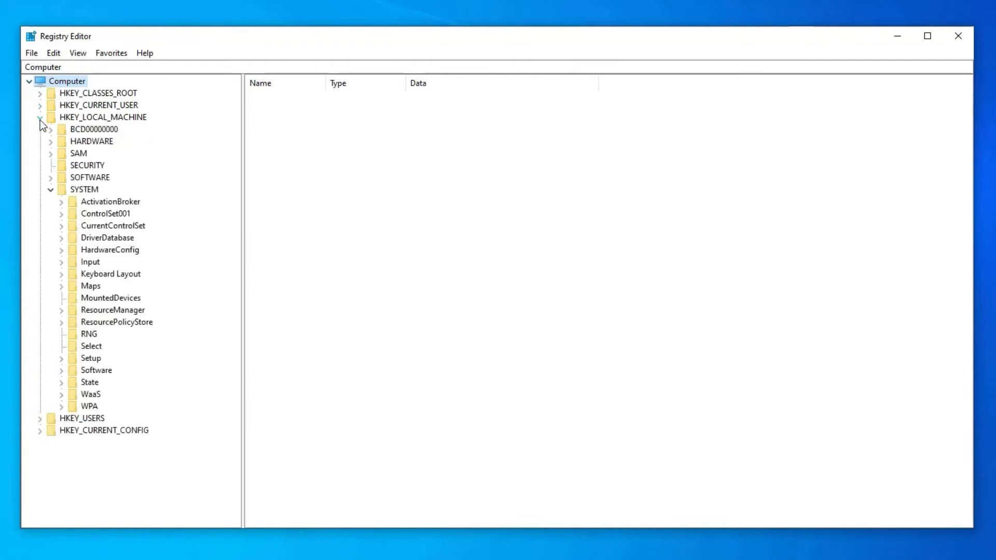
pyautogui.click(84, 189)
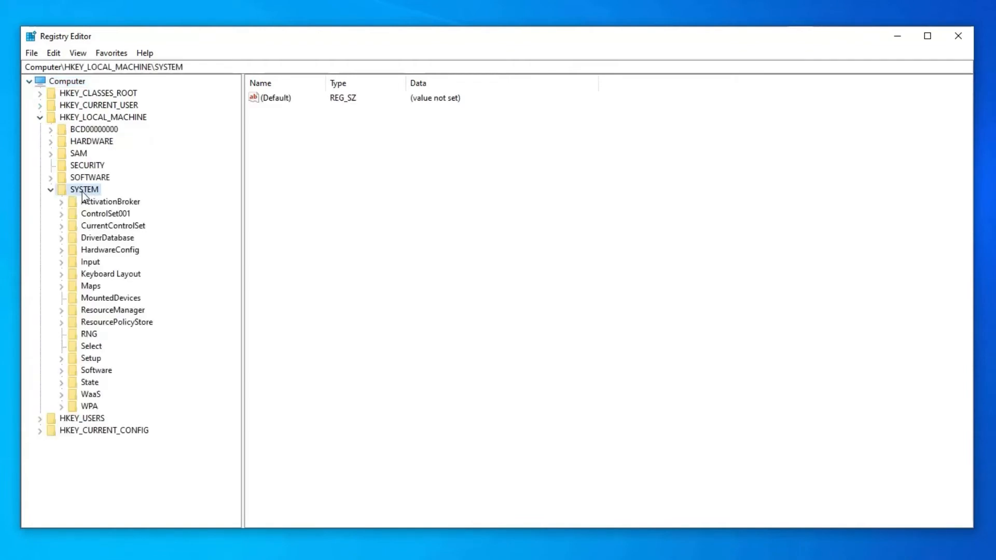
pyautogui.click(62, 213)
pyautogui.write('\\ControlSet001\\Services\\AMDRyzenMasterDriver')
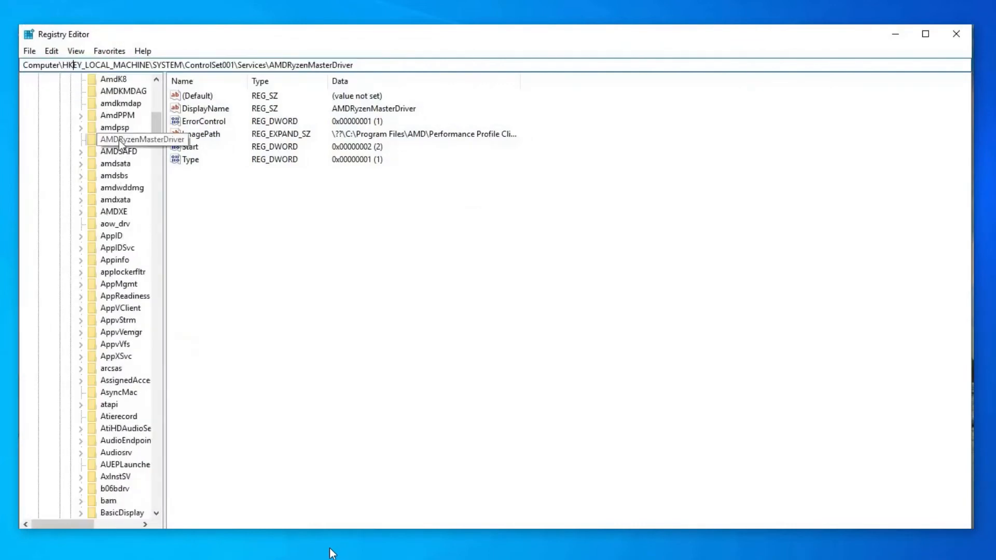
pyautogui.click(198, 133)
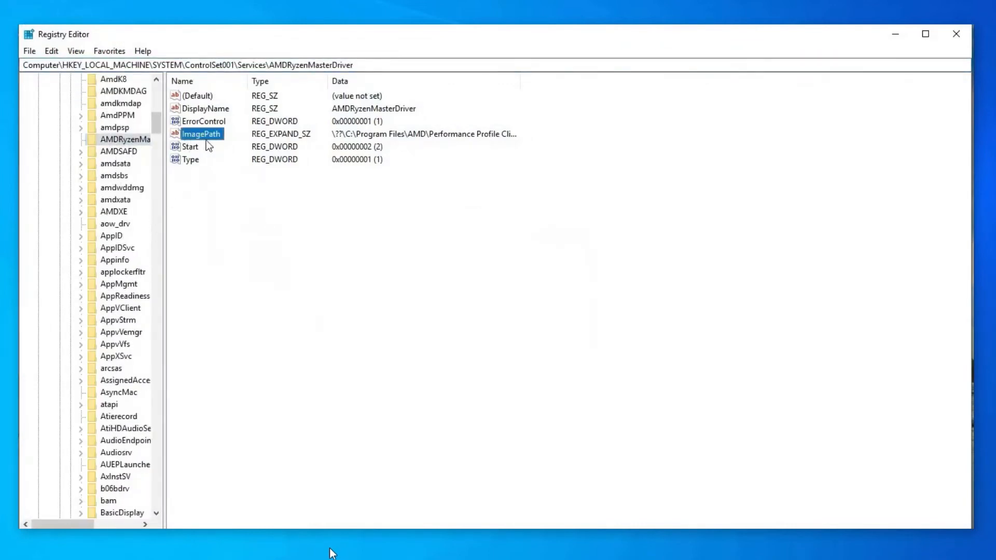
pyautogui.doubleClick(201, 133)
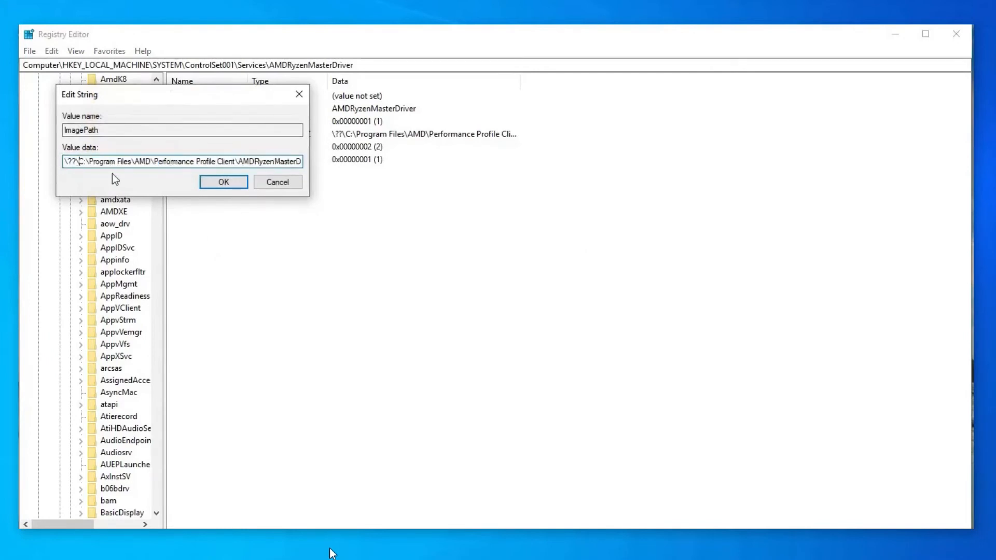
# Strip the leading \??\ so ImagePath reads C:\Program Files\AMD..., and confirm the value
pyautogui.tripleClick(182, 160)
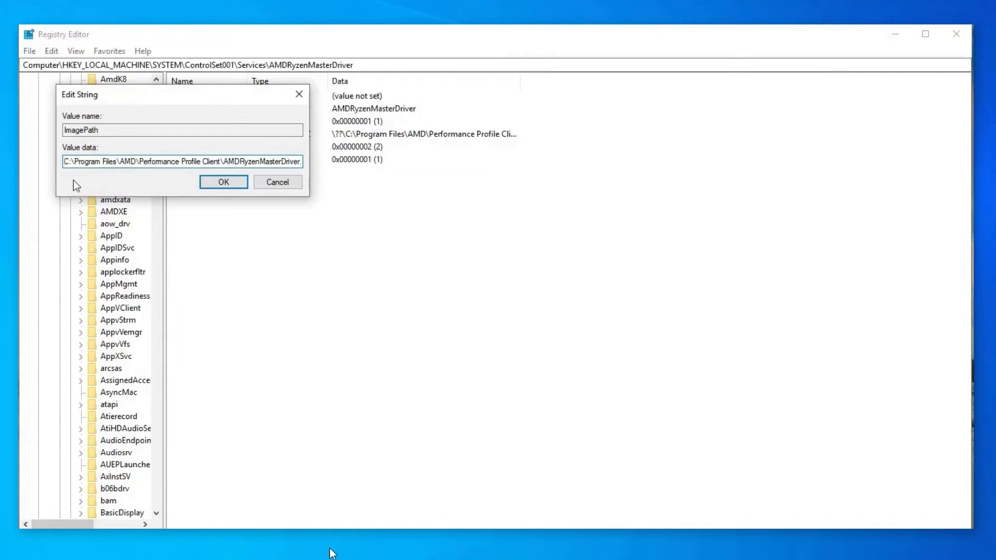
pyautogui.click(223, 181)
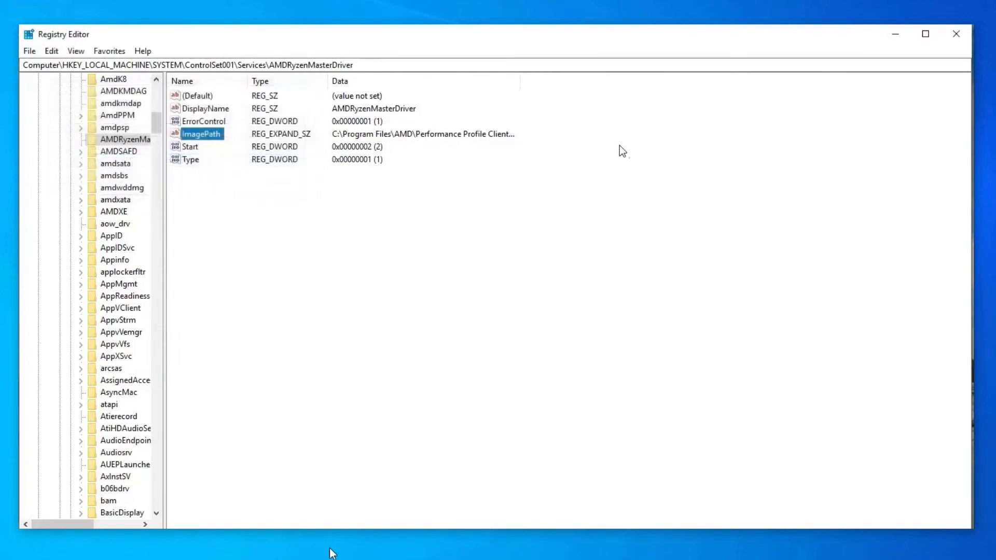
pyautogui.click(955, 34)
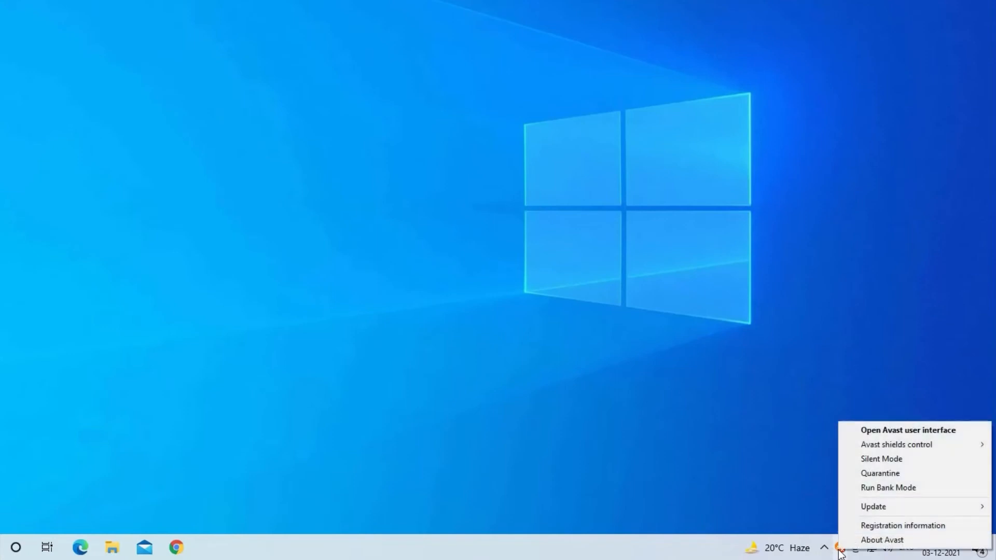
pyautogui.moveTo(896, 443)
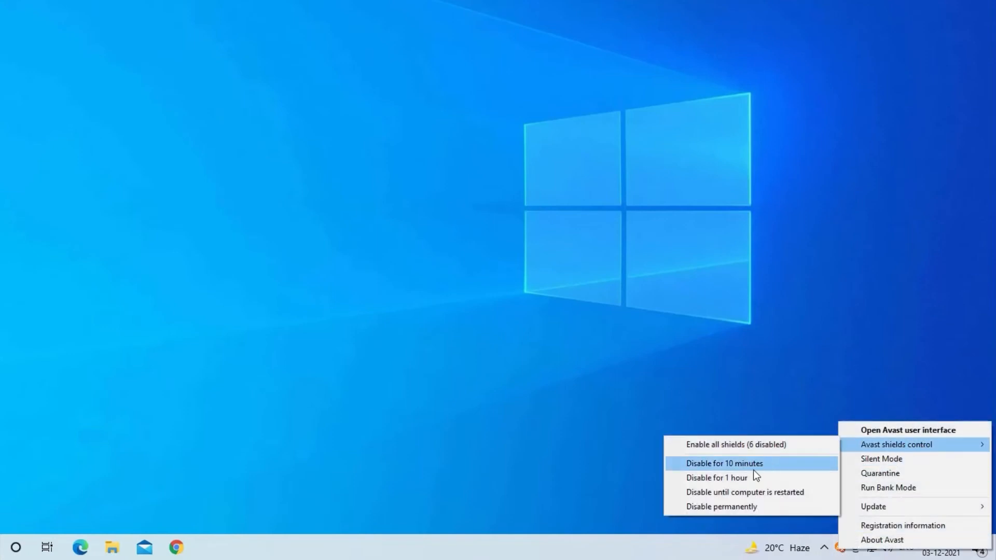
pyautogui.moveTo(754, 473)
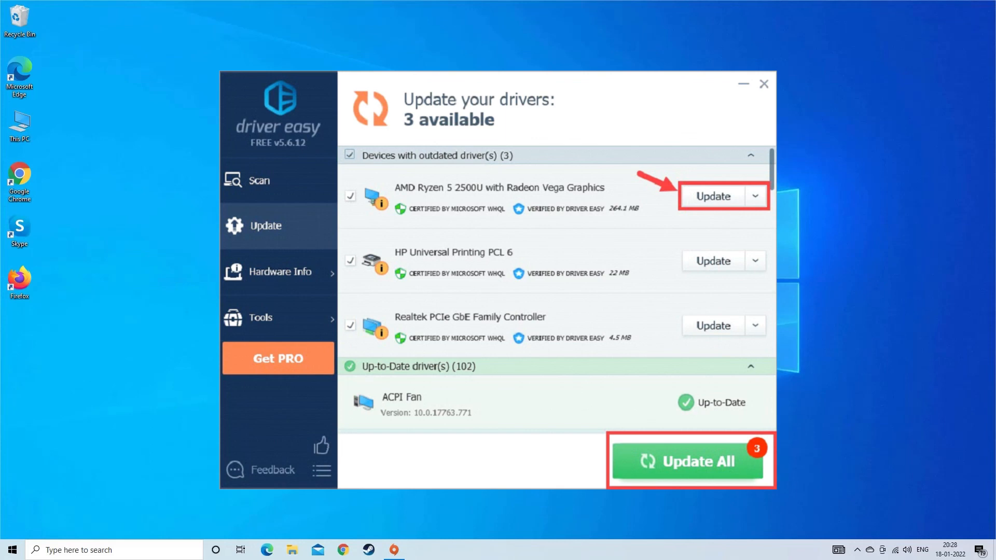
# Review the three outdated drivers in Driver Easy's Update list and close the window
pyautogui.click(763, 83)
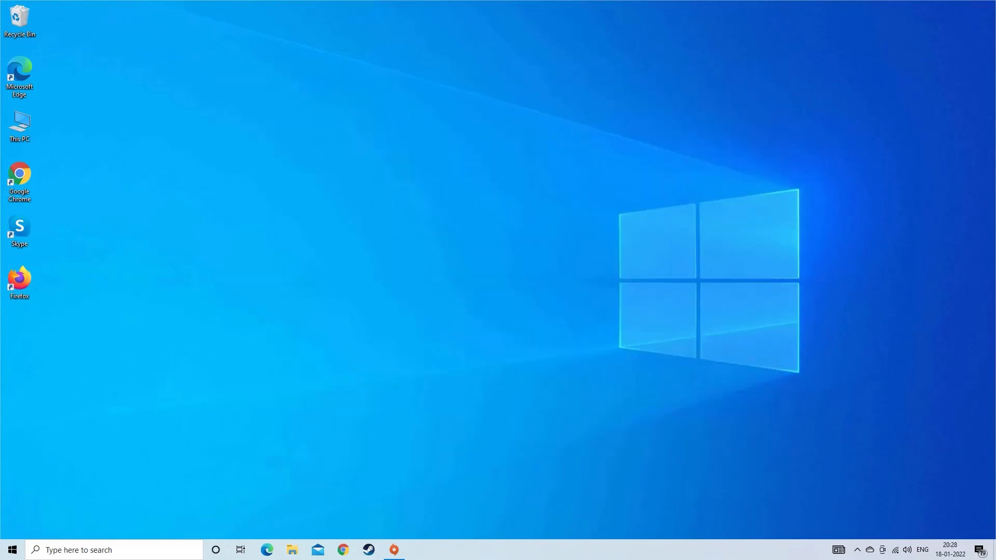